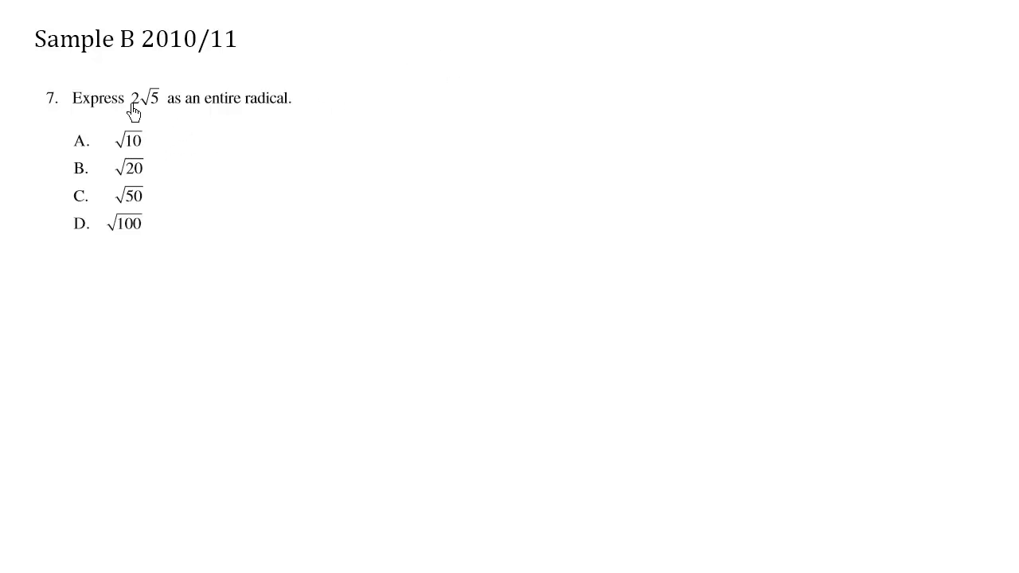
mouse_move(240, 134)
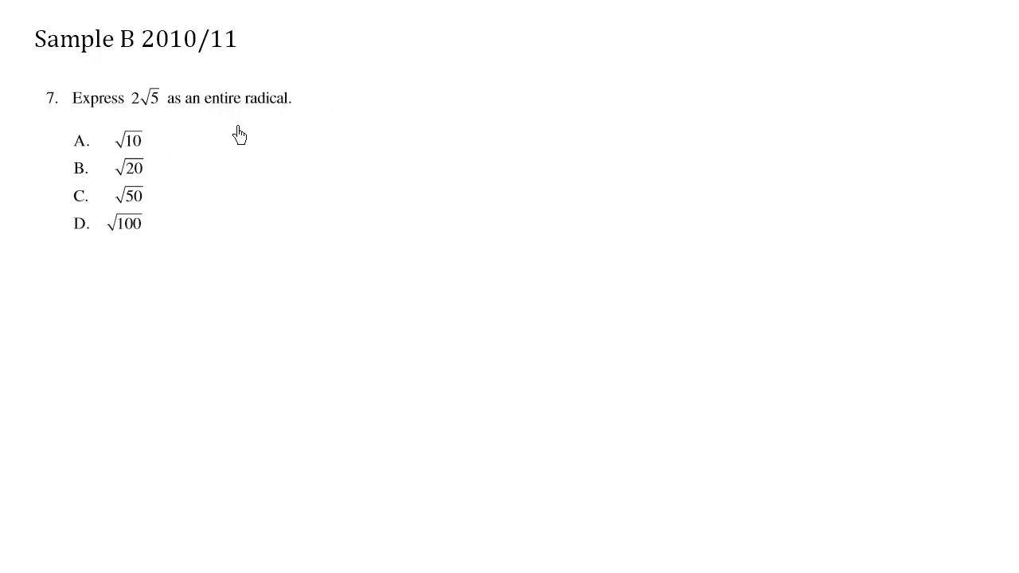
mouse_move(184, 118)
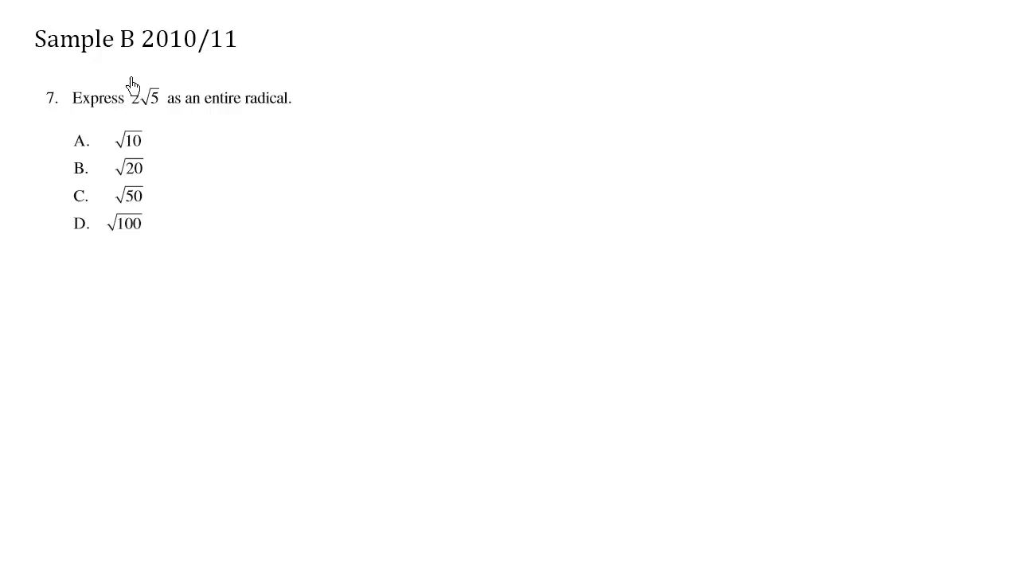
mouse_move(152, 105)
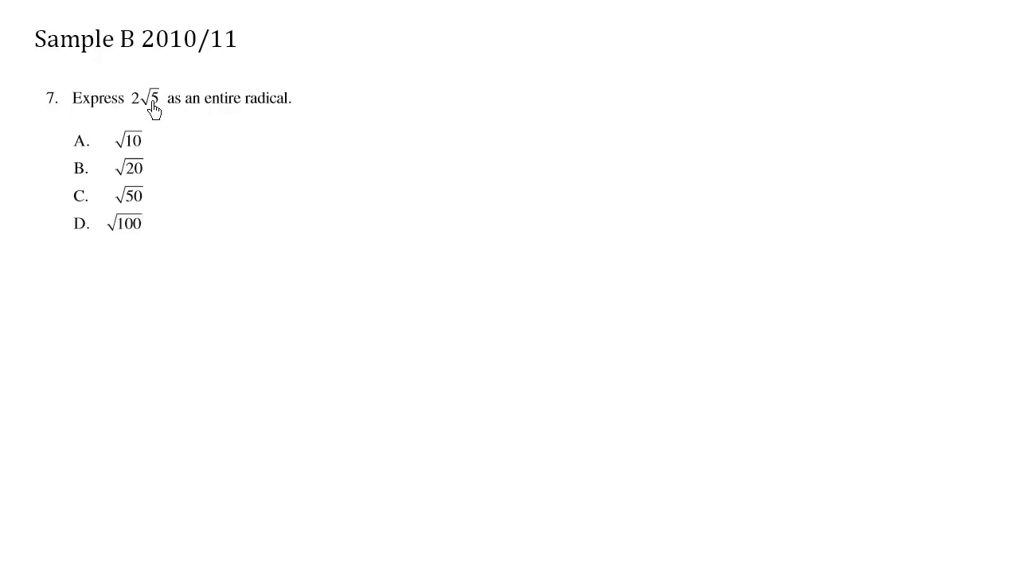
mouse_move(128, 146)
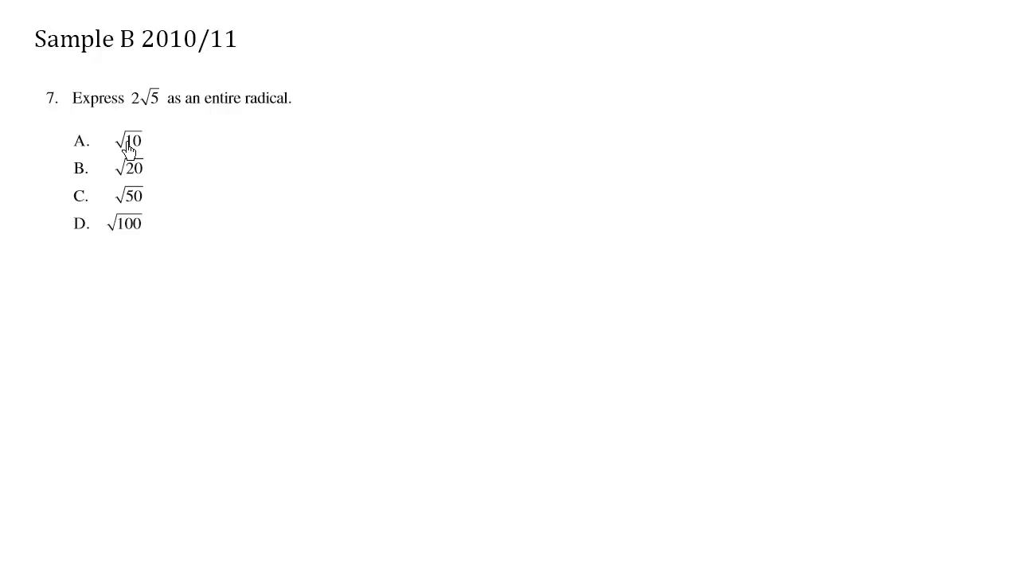
mouse_move(312, 137)
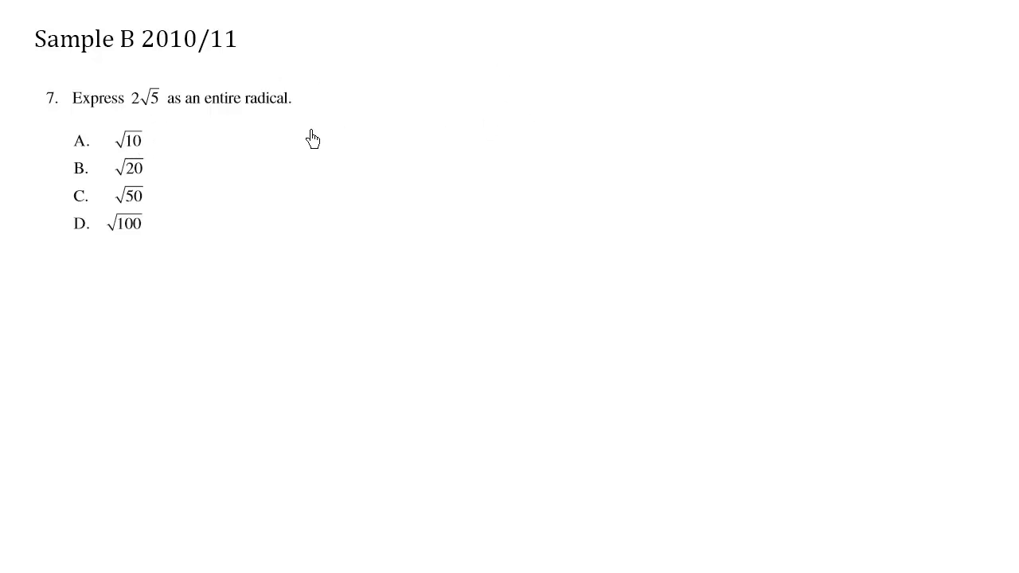
- Underline 'entire radical' and handwrite 2√5 with index 2 beside the question, circling the 2
drag(206, 111, 269, 112)
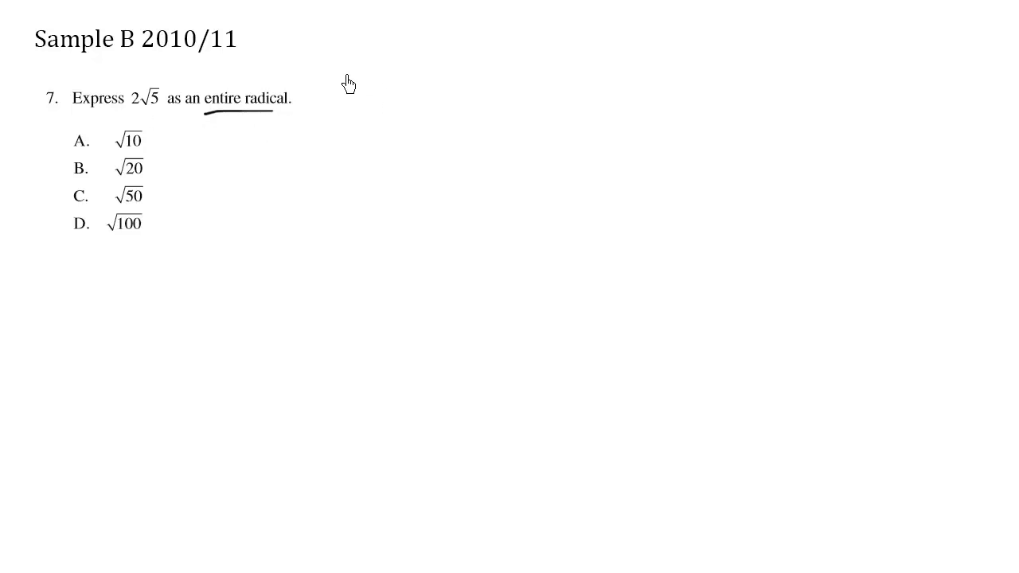
drag(331, 72, 366, 76)
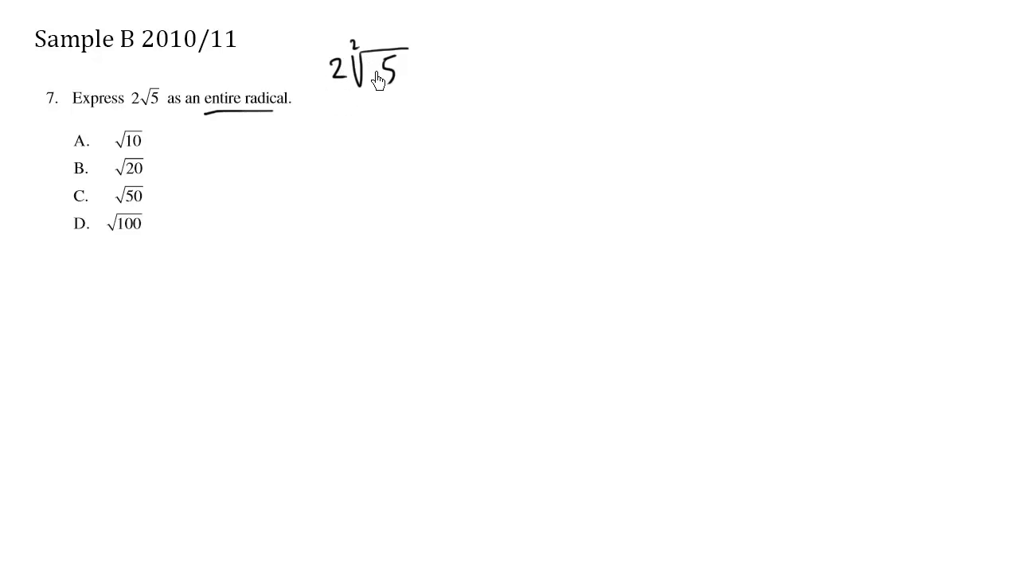
mouse_move(366, 61)
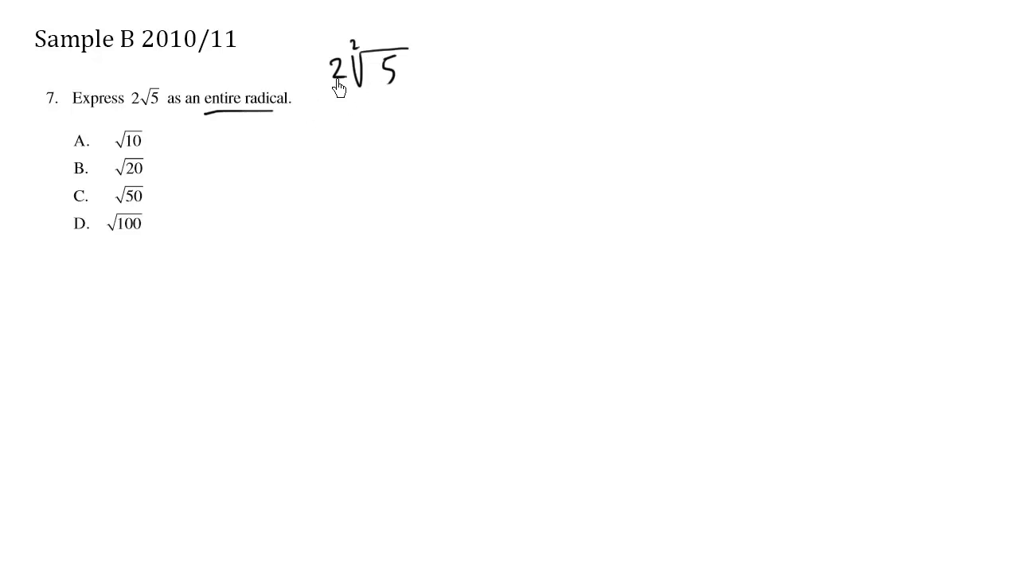
mouse_move(344, 61)
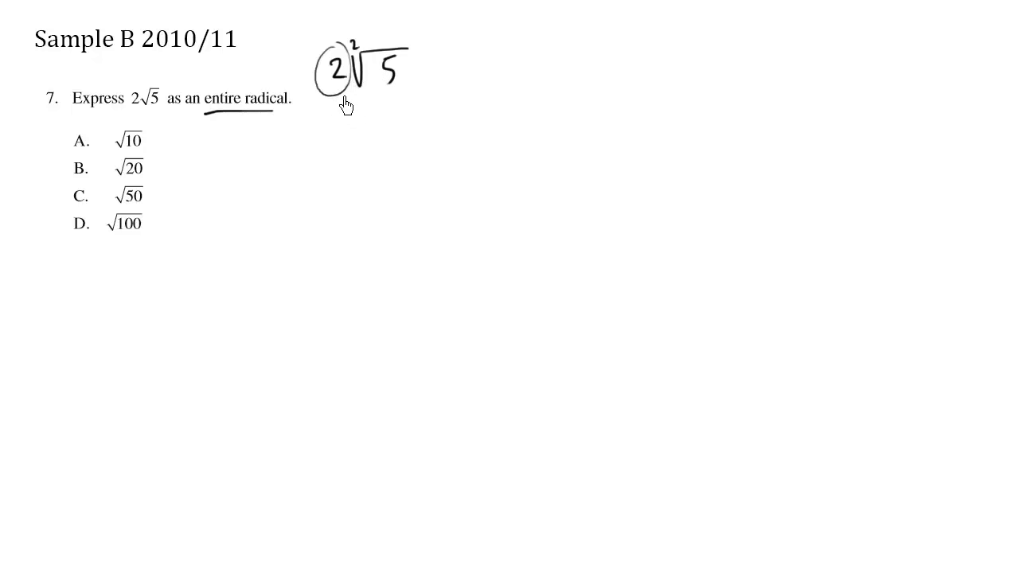
mouse_move(375, 105)
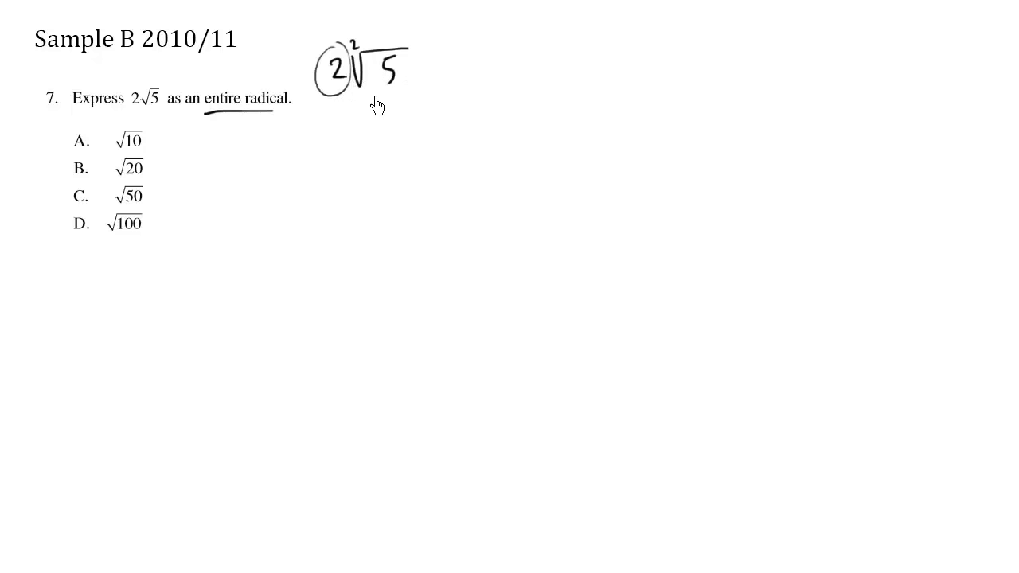
mouse_move(441, 86)
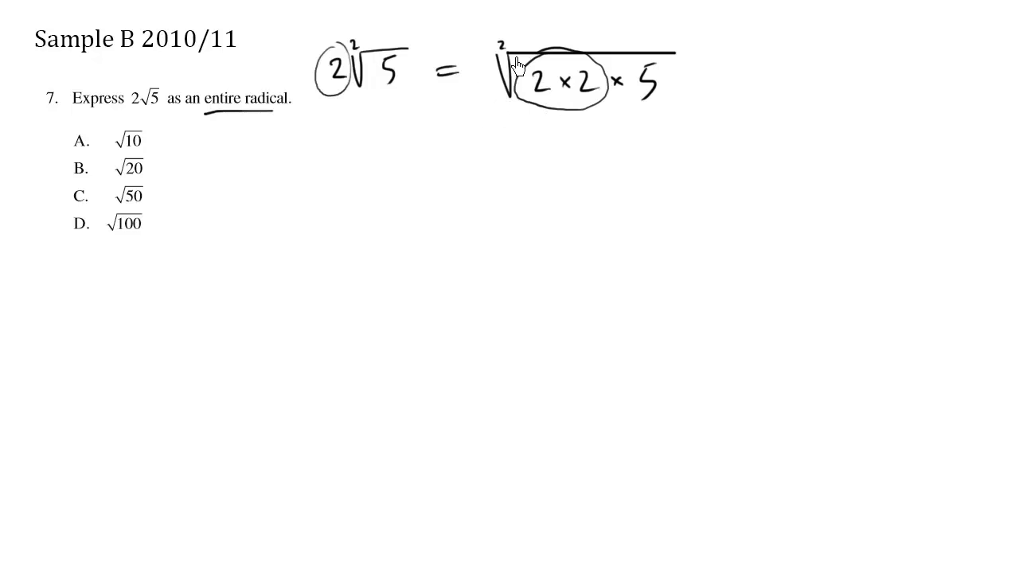
mouse_move(545, 82)
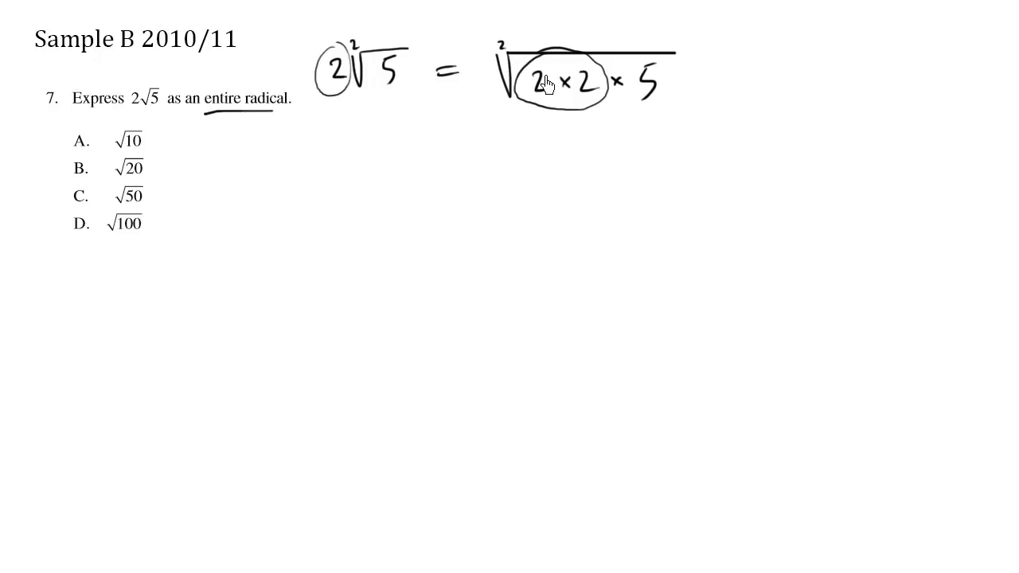
mouse_move(539, 118)
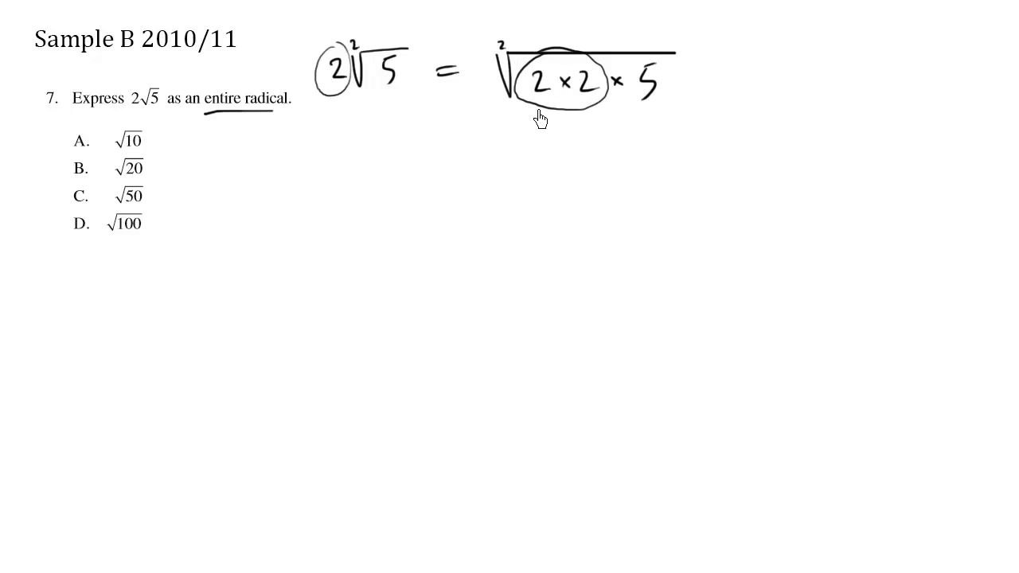
mouse_move(550, 99)
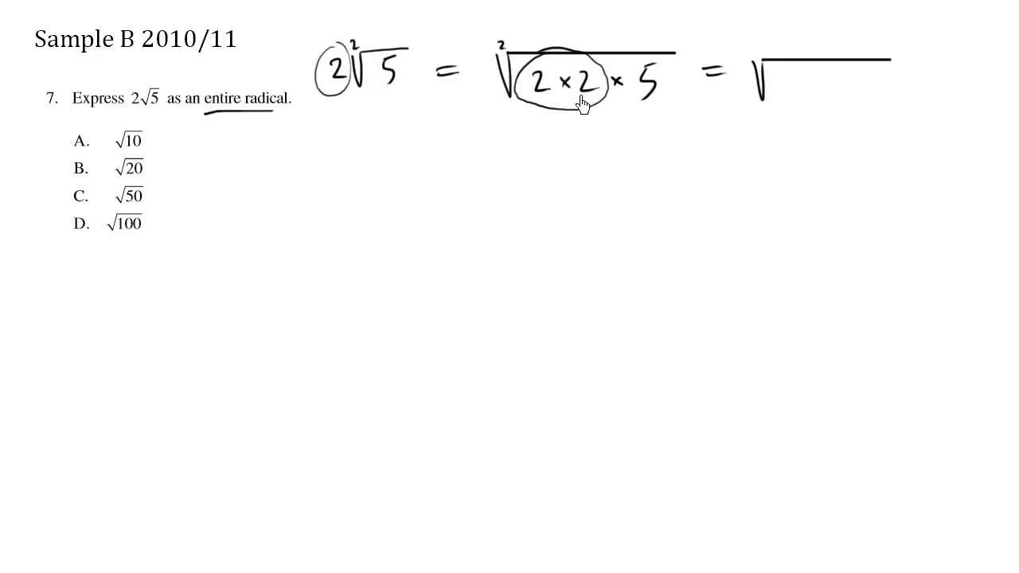
- Write = √(2×2×5) with 2×2 circled, then = √20
text(20)
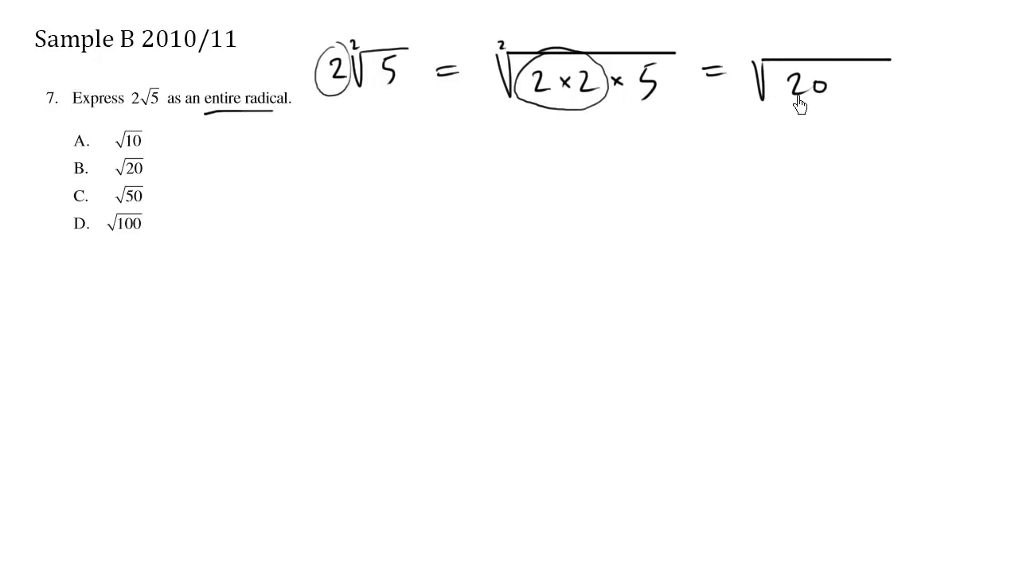